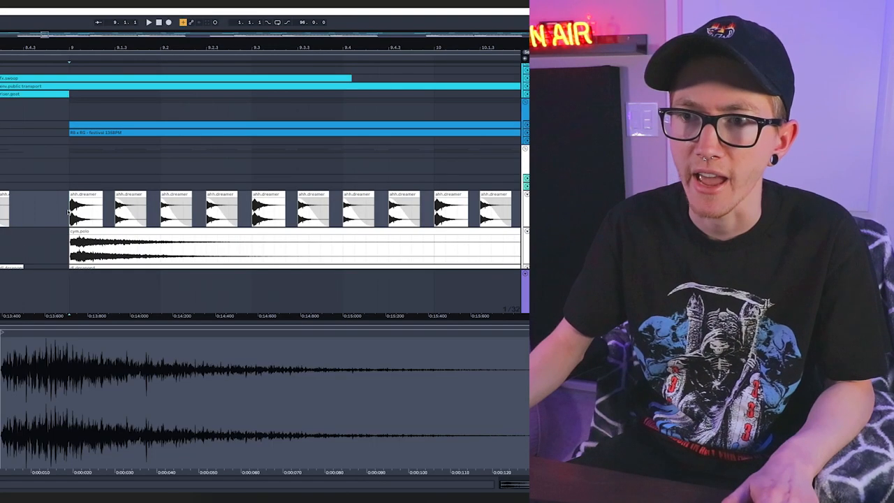
Select the long drum sample clip to show it in Clip View.
{"action": "left_click", "coordinate": [85, 208]}
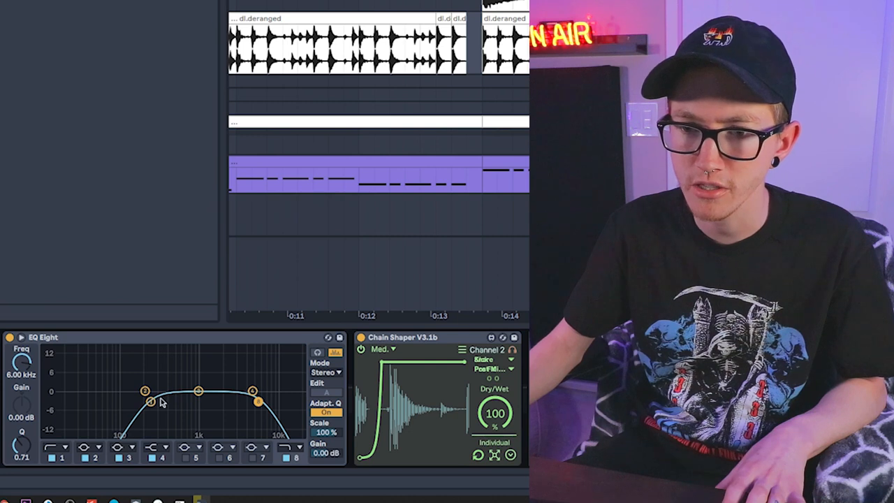
Adjust the dl.deranged break clip in the Arrangement beneath the hi-hats.
{"action": "left_click_drag", "start_coordinate": [151, 403], "coordinate": [151, 403]}
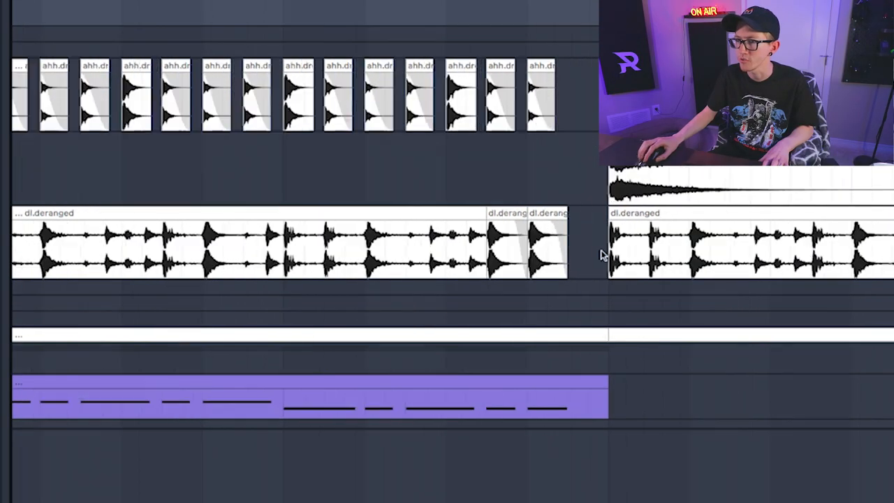
Select the Wet chain of the parallel compression rack on the drum bus.
{"action": "left_click", "coordinate": [506, 252]}
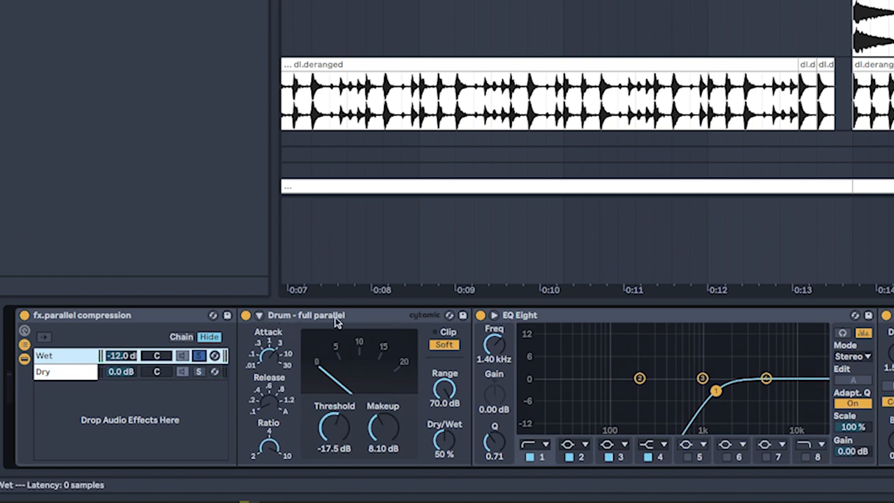
Search the Browser for 'convolution pro' to list Convolution Reverb Pro presets.
{"action": "left_click", "coordinate": [307, 316]}
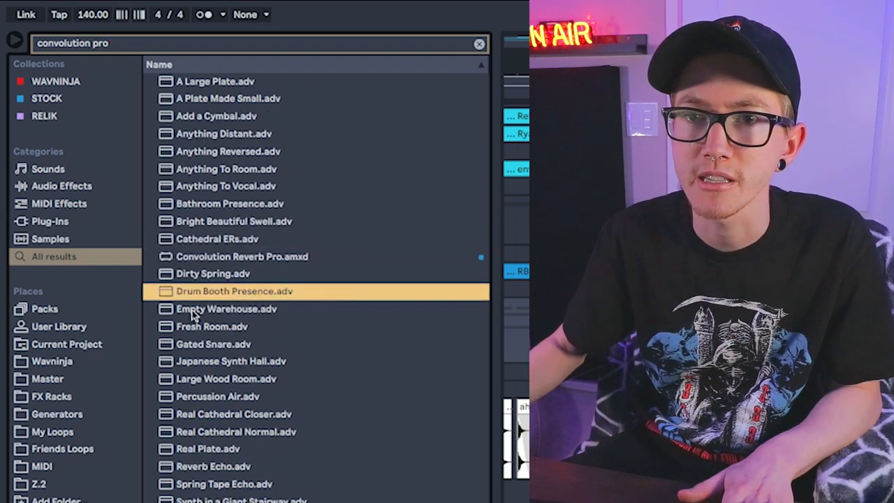
Load the Drum Booth Presence.adv convolution reverb onto the drum bus.
{"action": "double_click", "coordinate": [234, 292]}
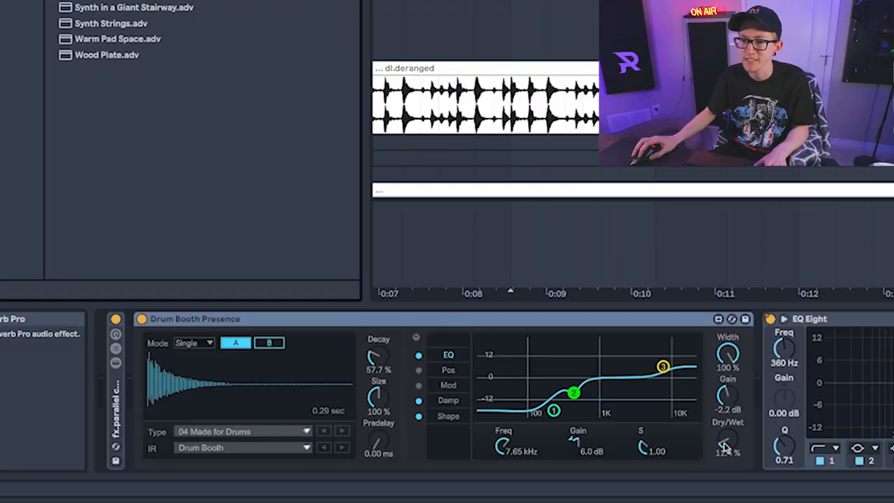